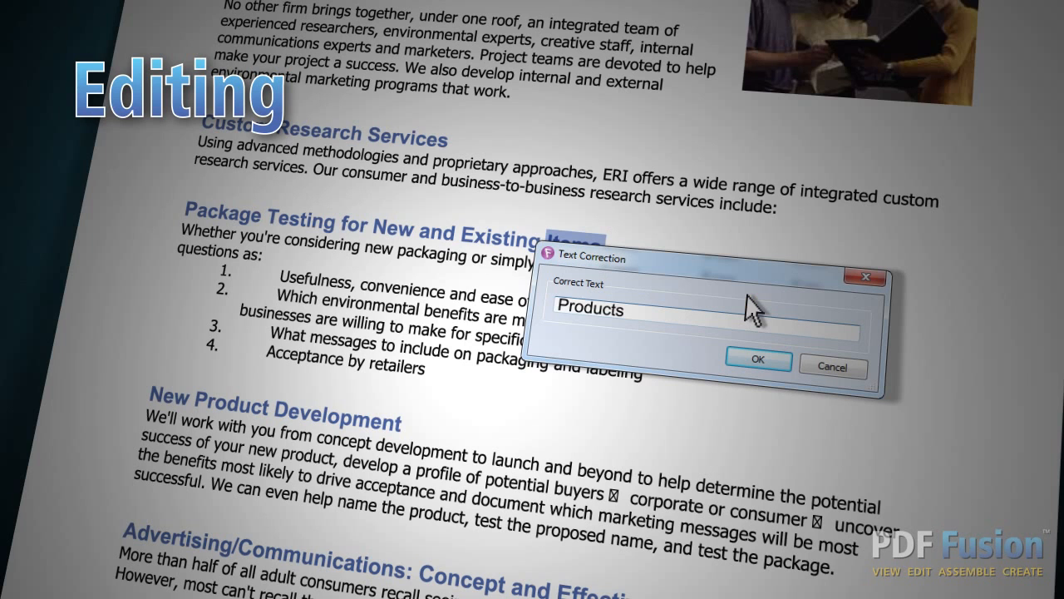
pyautogui.moveTo(756, 359)
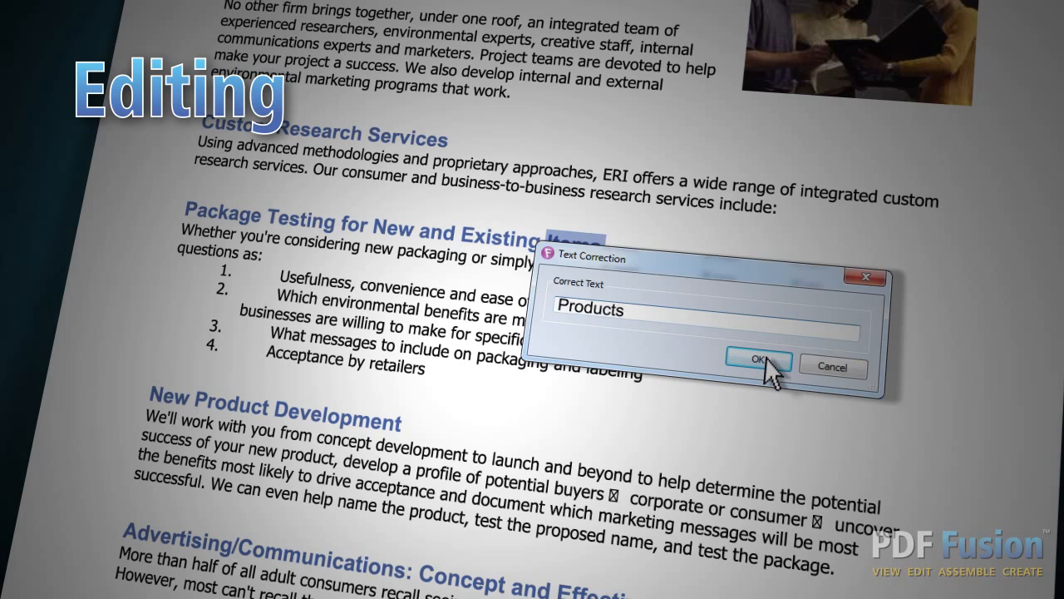
# Confirm 'Products' so the heading reads 'Package Testing for New and Existing Products'.
pyautogui.click(757, 360)
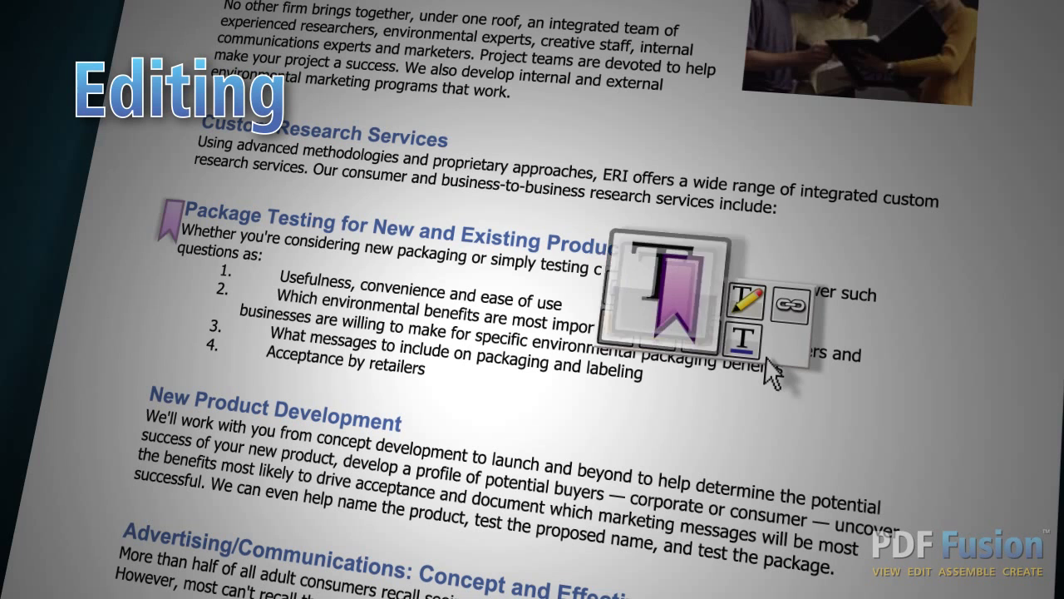
# Add a sticky note beside New Product Development suggesting 'New Product Planning' instead.
pyautogui.click(745, 302)
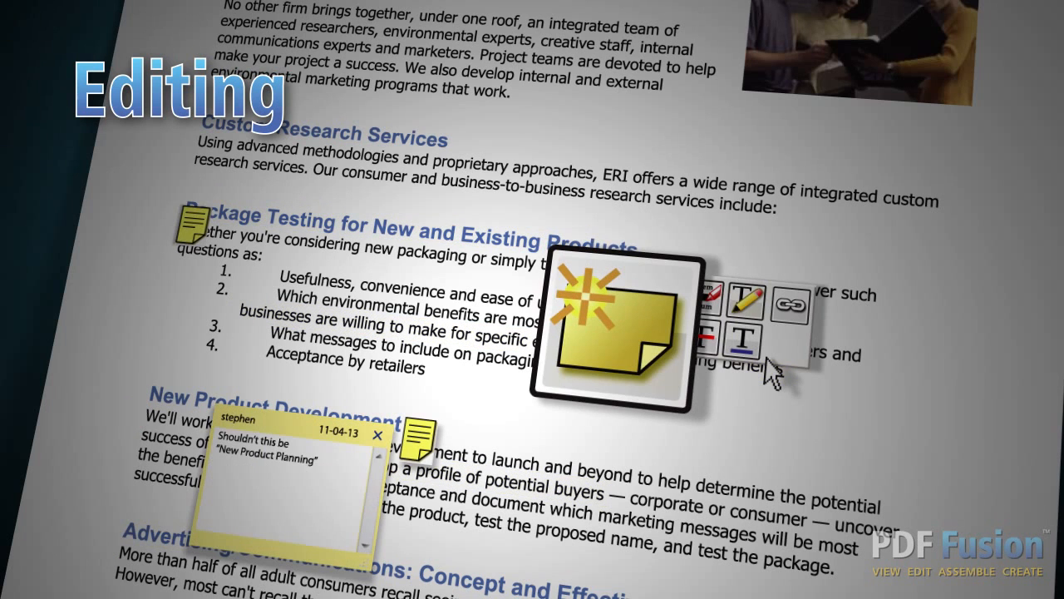